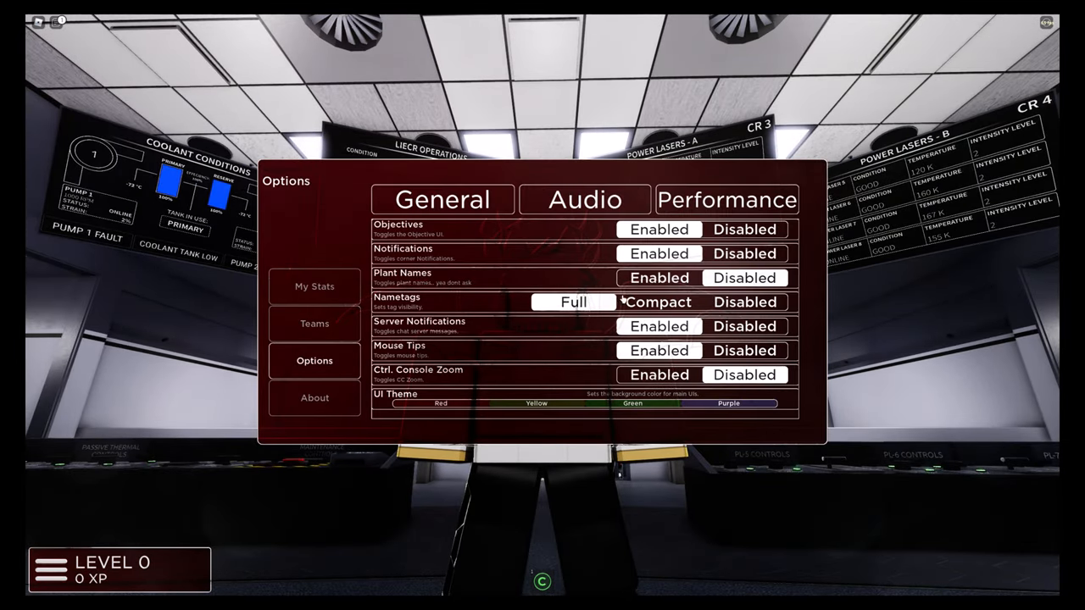
{"action": "mouse_move", "coordinate": [556, 302]}
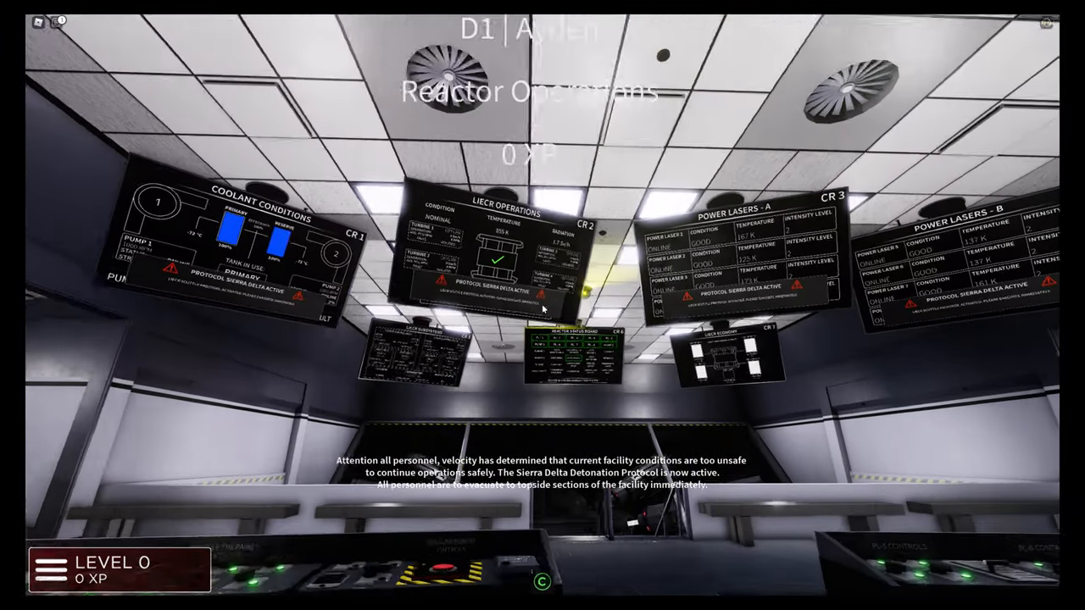
{"action": "mouse_move", "coordinate": [542, 309]}
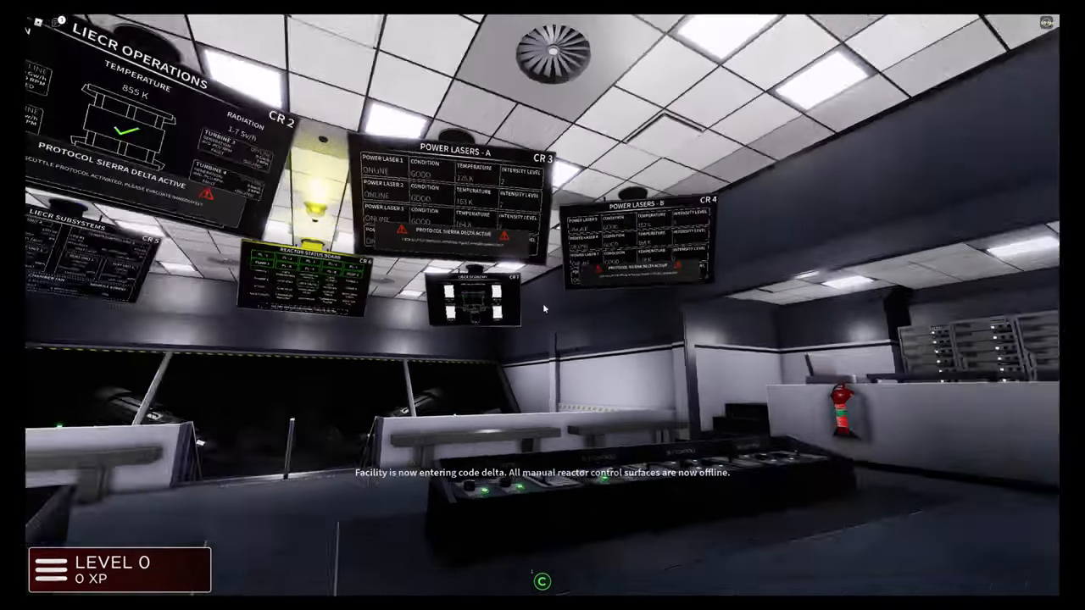
{"action": "mouse_move", "coordinate": [542, 308]}
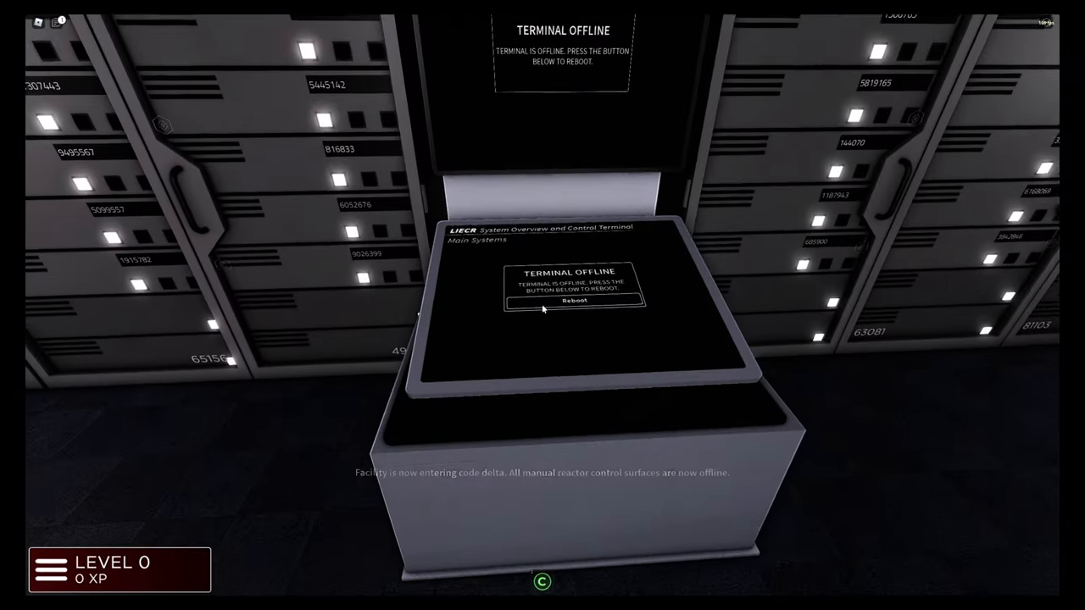
Step: Reboot the offline terminal, then confirm its Terminal Shutdown with Yes and return to the control room
{"action": "left_click", "coordinate": [576, 303]}
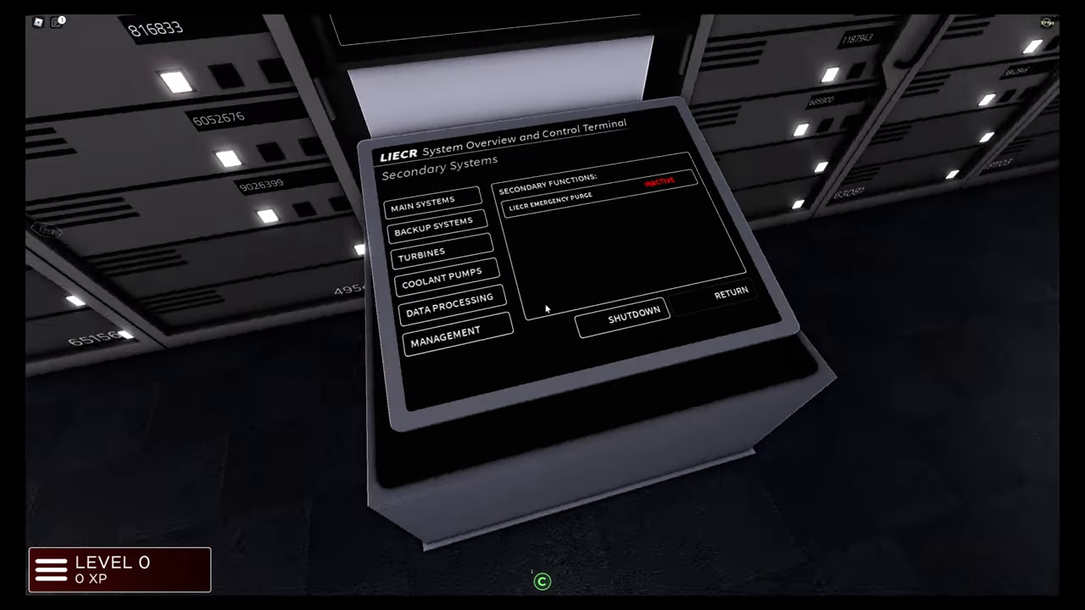
{"action": "left_click", "coordinate": [627, 317]}
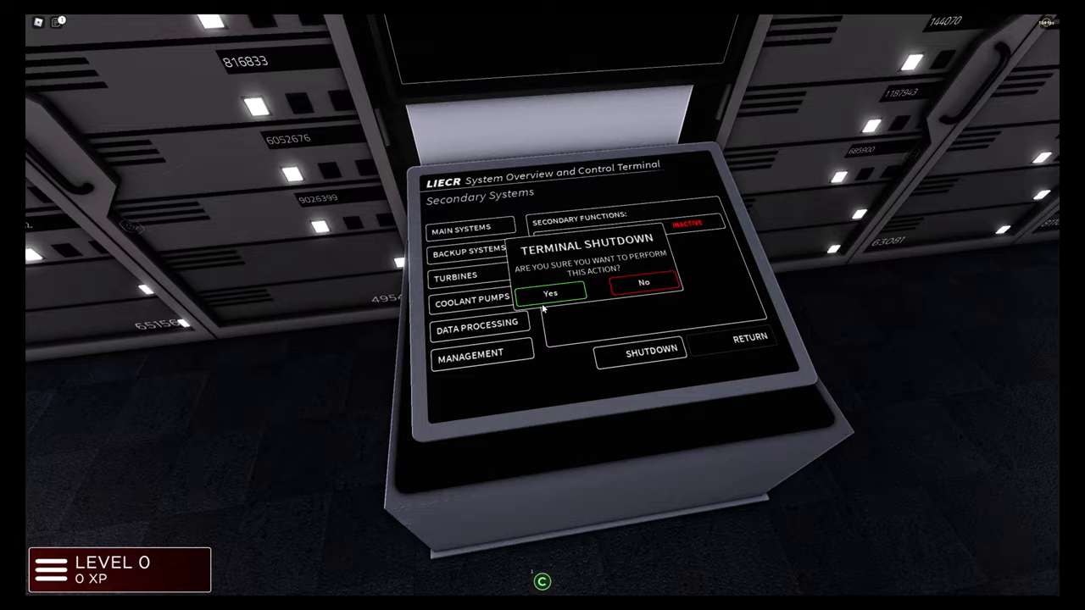
{"action": "left_click", "coordinate": [556, 292]}
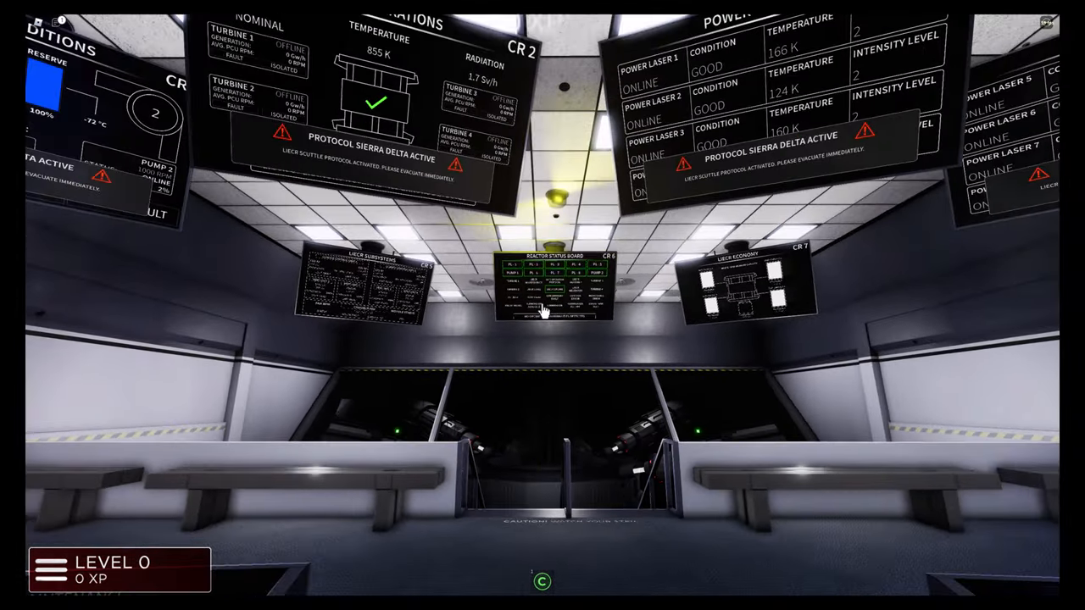
{"action": "mouse_move", "coordinate": [542, 305]}
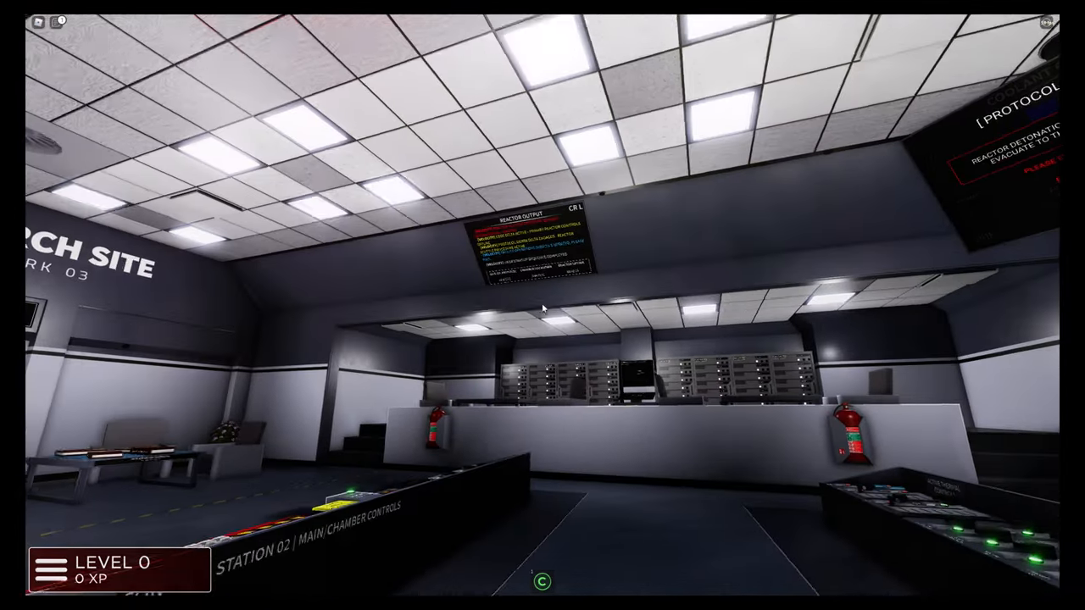
{"action": "mouse_move", "coordinate": [542, 309]}
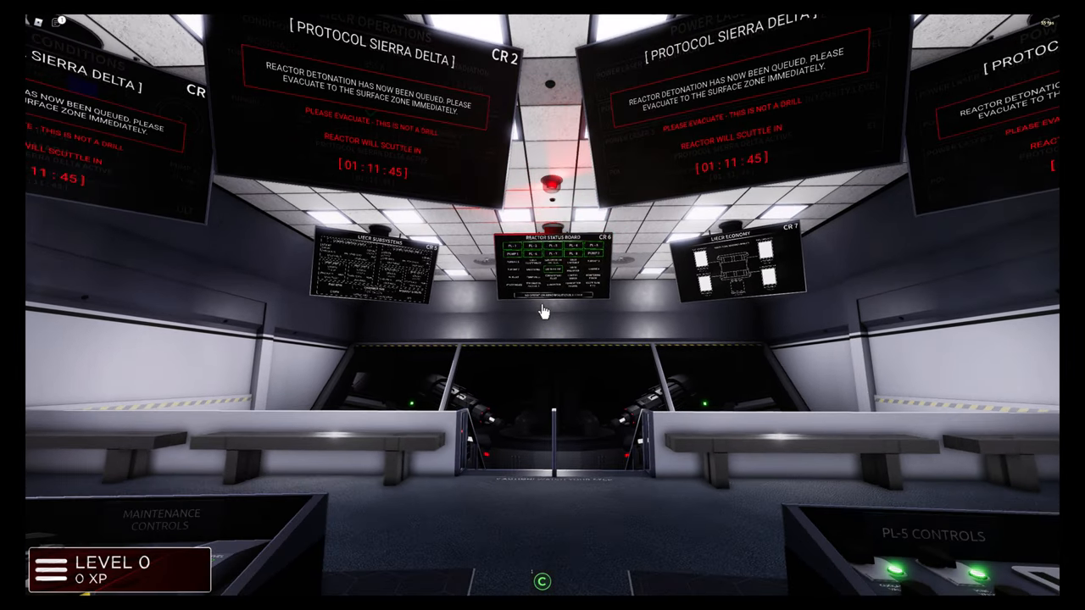
{"action": "mouse_move", "coordinate": [543, 307]}
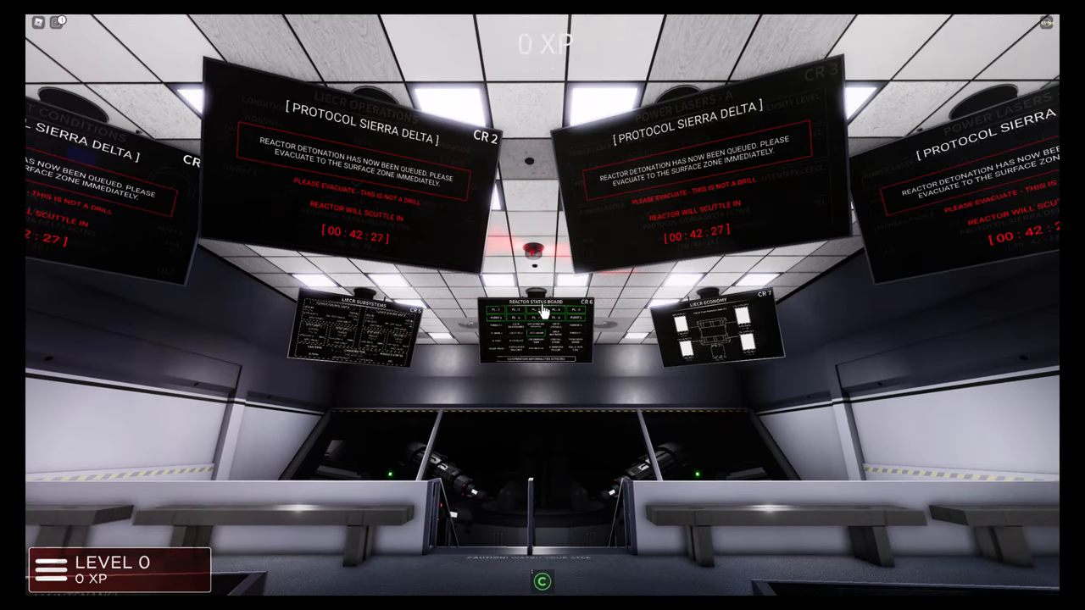
{"action": "mouse_move", "coordinate": [542, 309]}
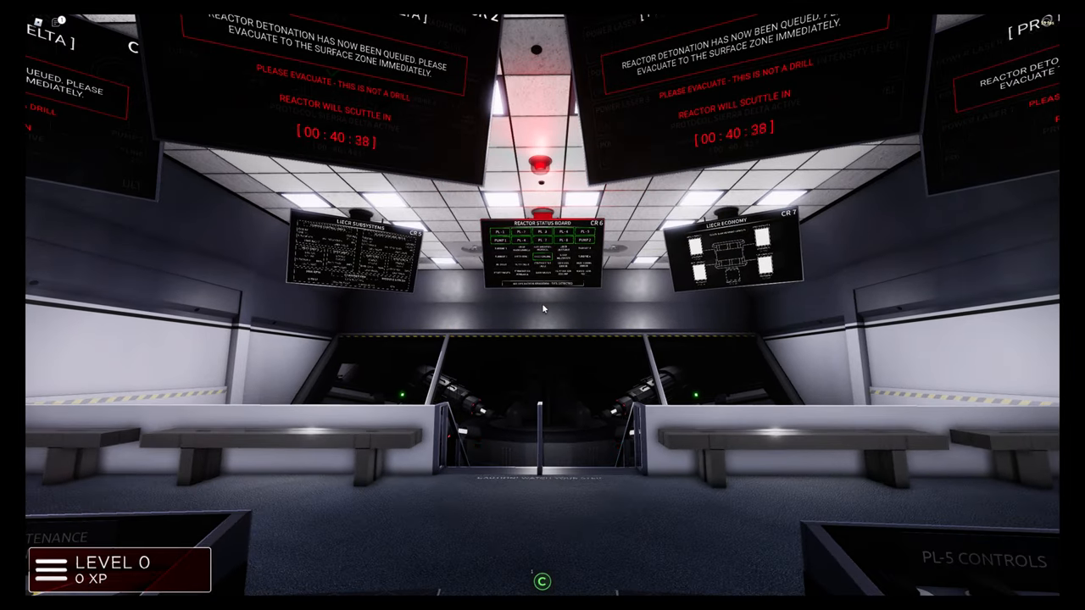